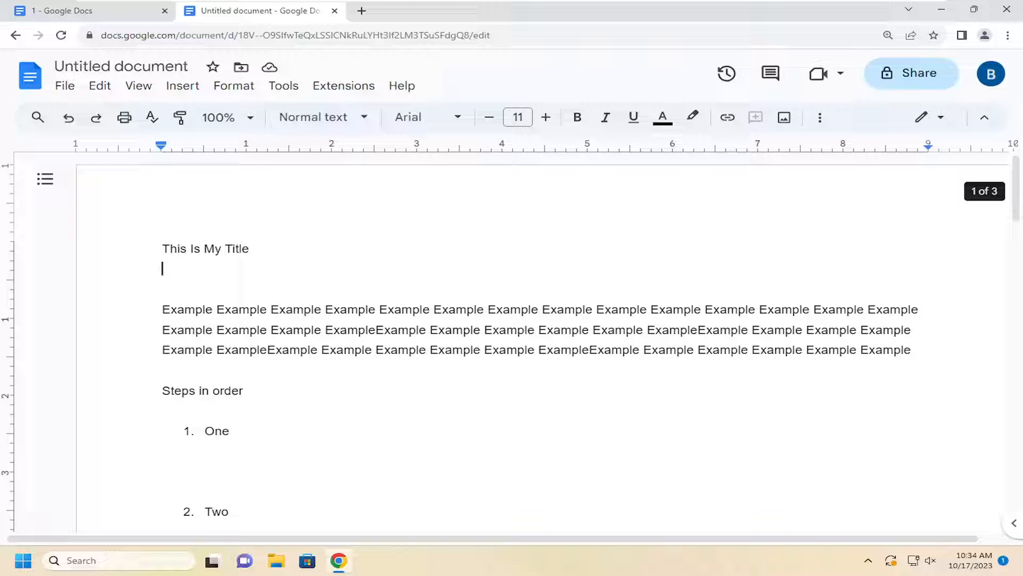
pyautogui.moveTo(255, 250)
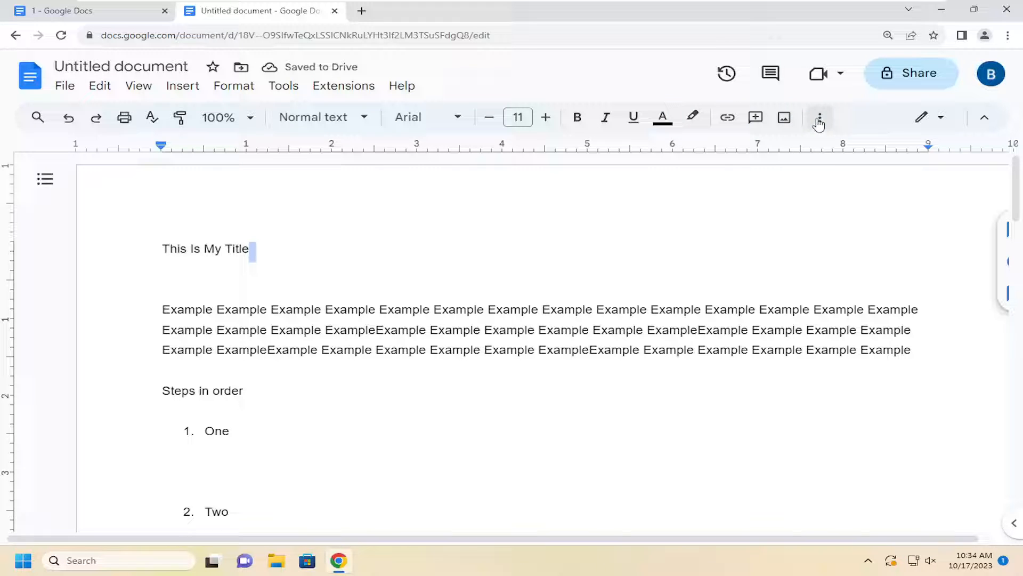
pyautogui.moveTo(819, 118)
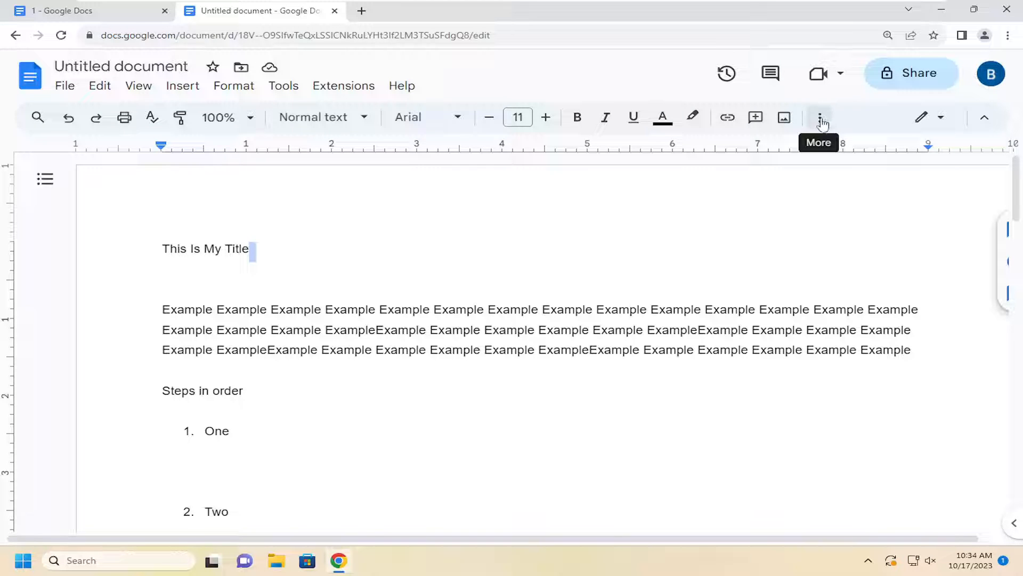
# - Center-align the title 'This Is My Title' via the More toolbar's Align & indent options
pyautogui.click(821, 117)
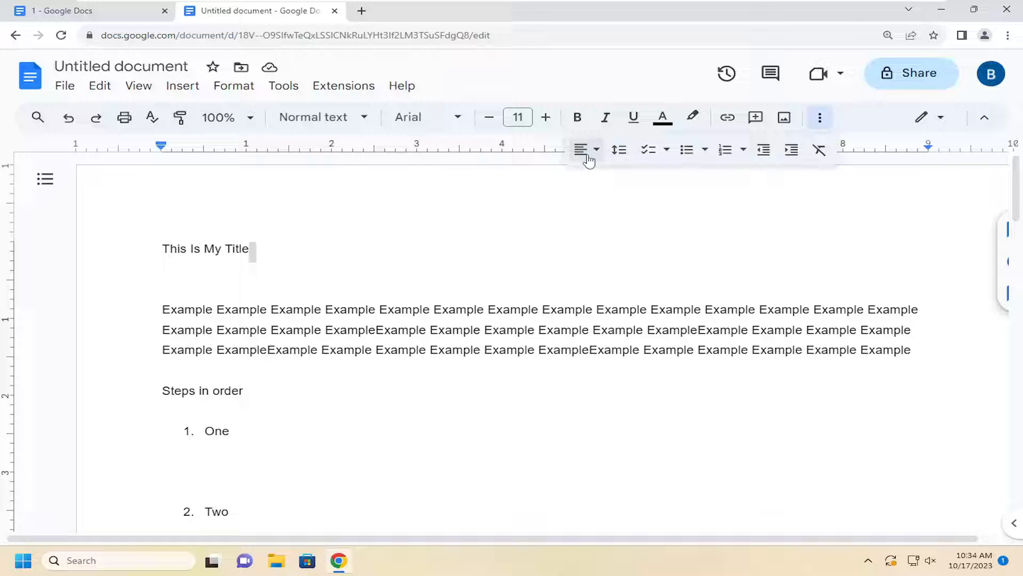
pyautogui.moveTo(582, 150)
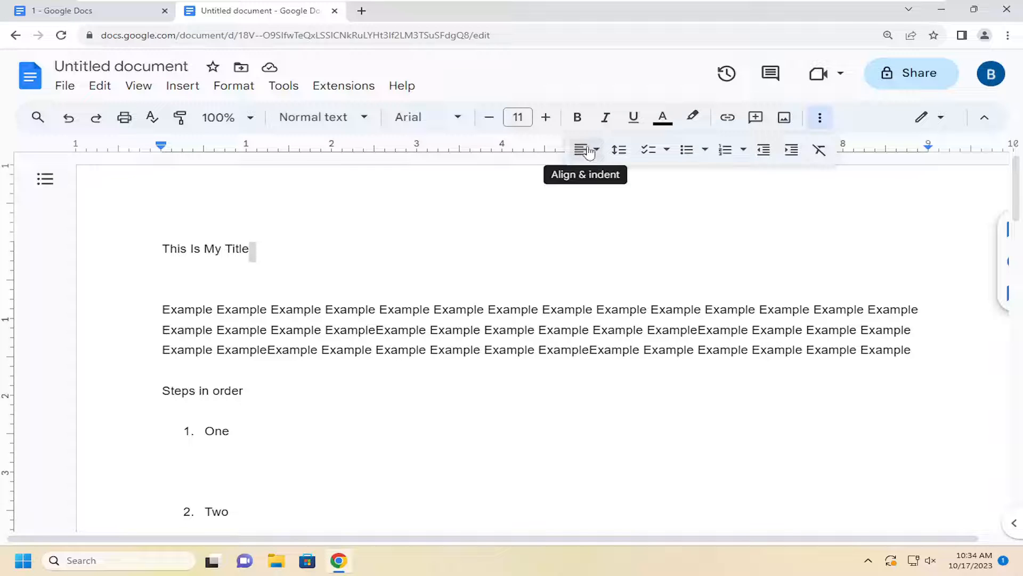
pyautogui.click(585, 149)
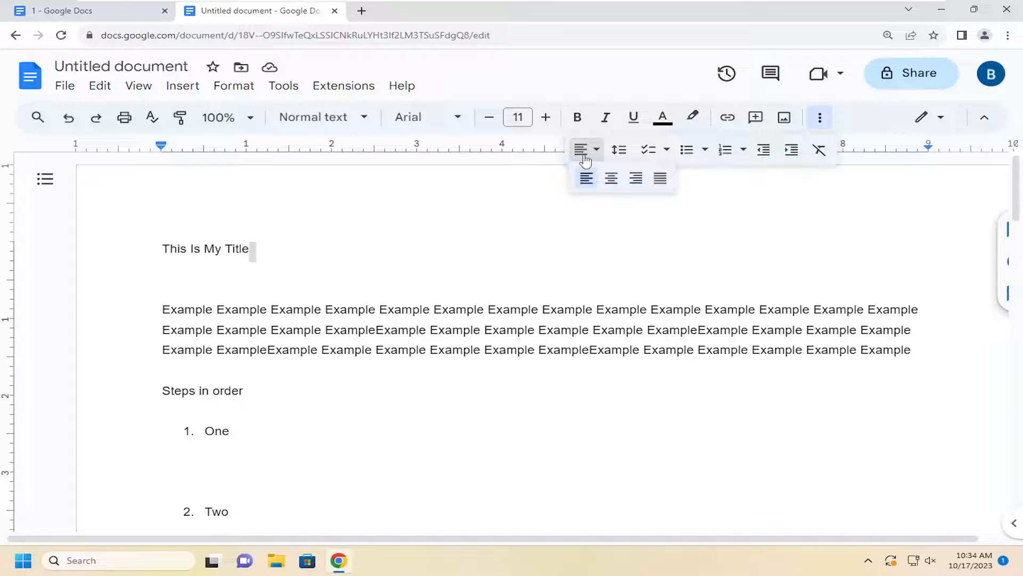
pyautogui.moveTo(609, 178)
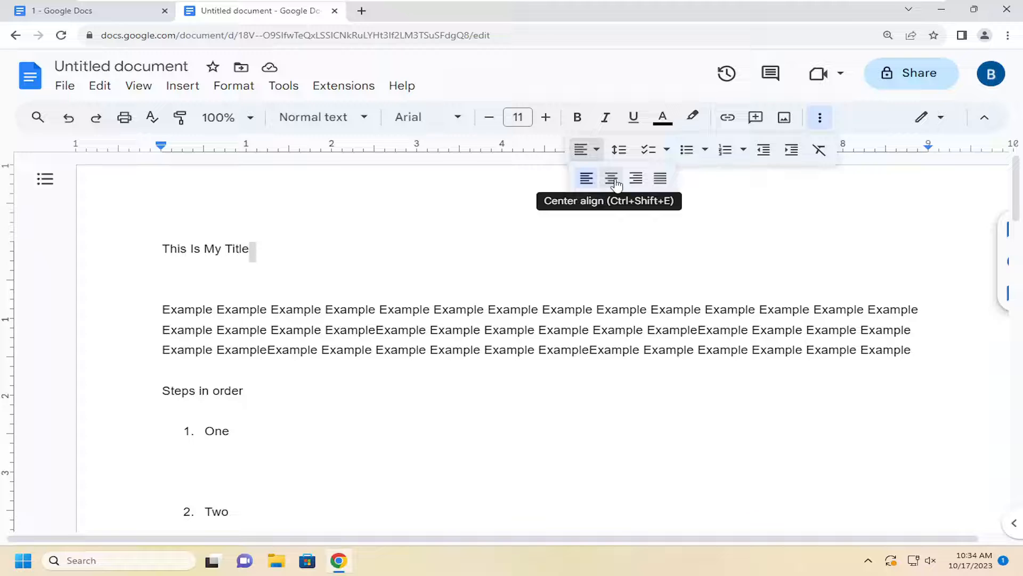
pyautogui.click(610, 178)
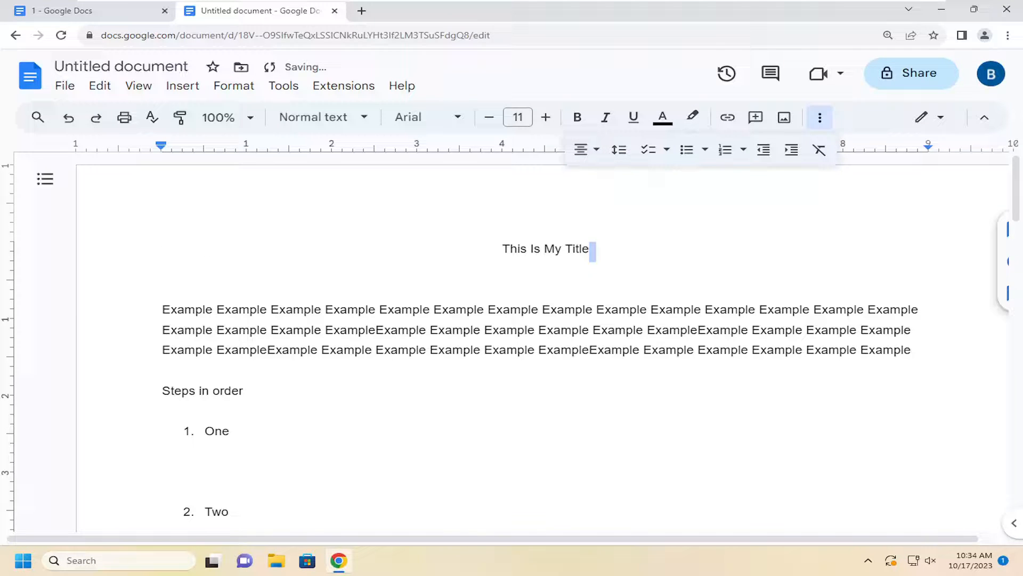